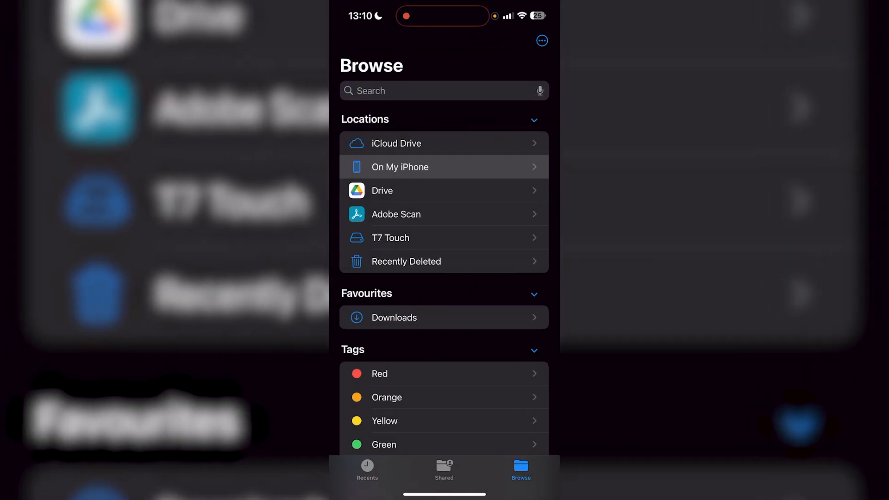
# View the T7 Touch drive's info (ExFAT, 2 TB, 1.3 TB free) and close it.
pyautogui.scroll(-3)
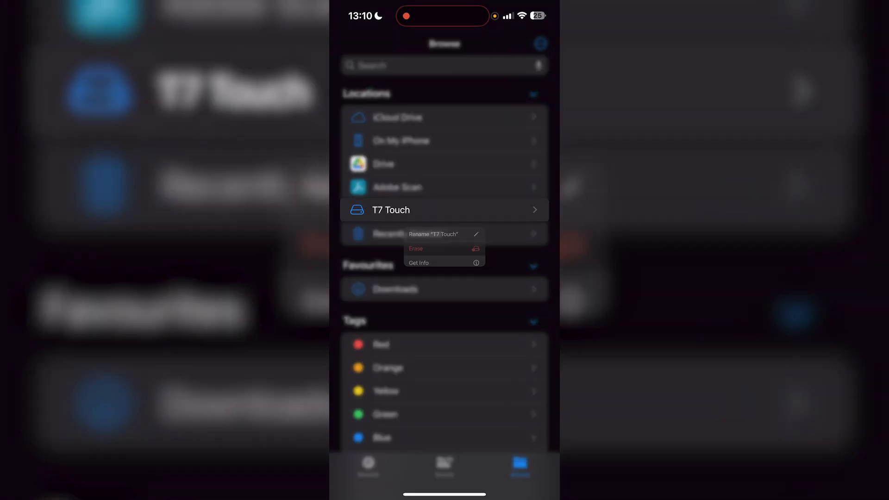
pyautogui.click(419, 263)
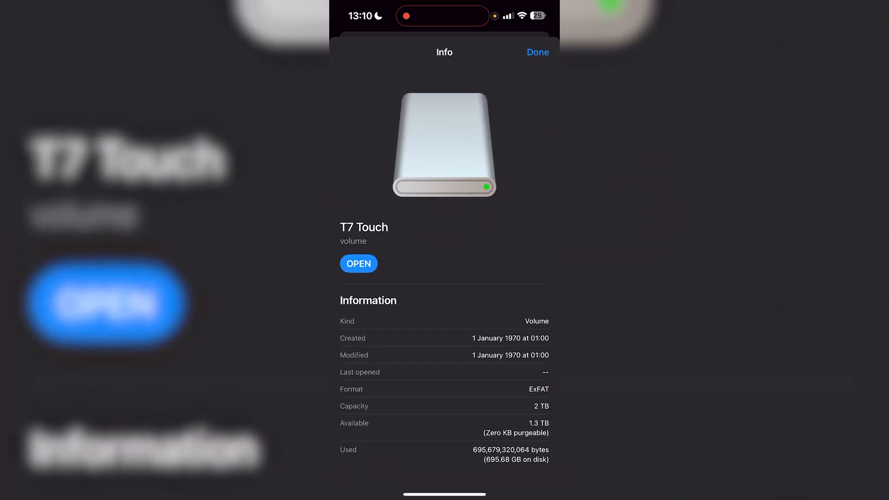
pyautogui.click(536, 51)
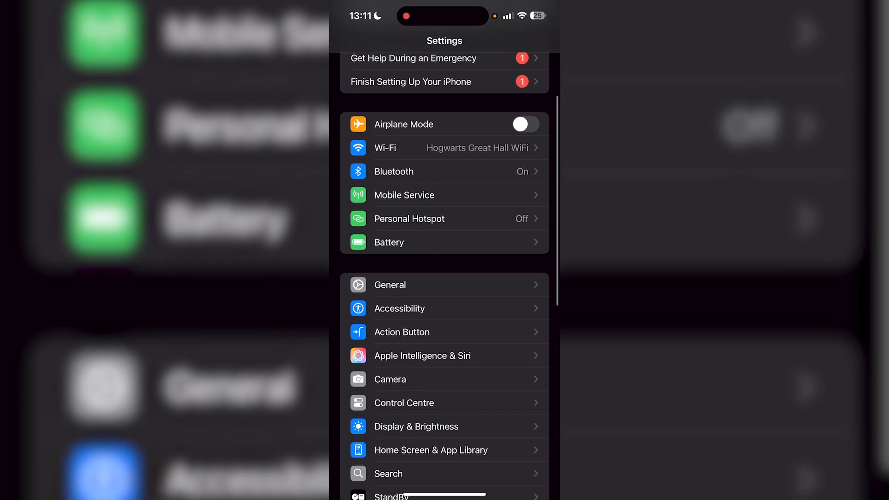
# Review the available iOS 18.6.2 update (486.5 MB) under General > Software Update, then go back.
pyautogui.click(389, 284)
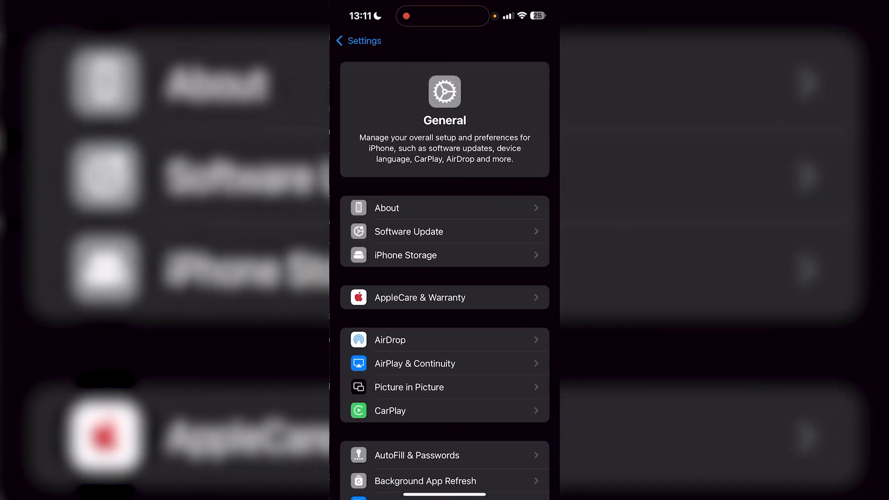
pyautogui.click(408, 232)
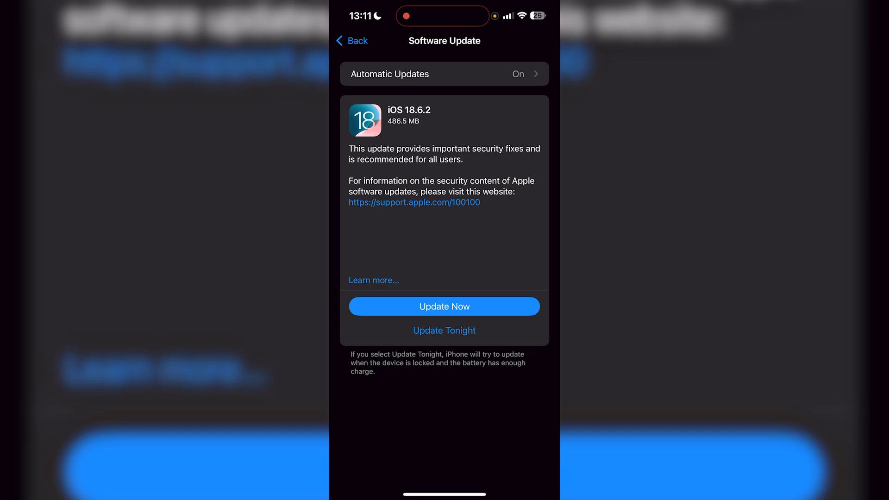
pyautogui.click(351, 41)
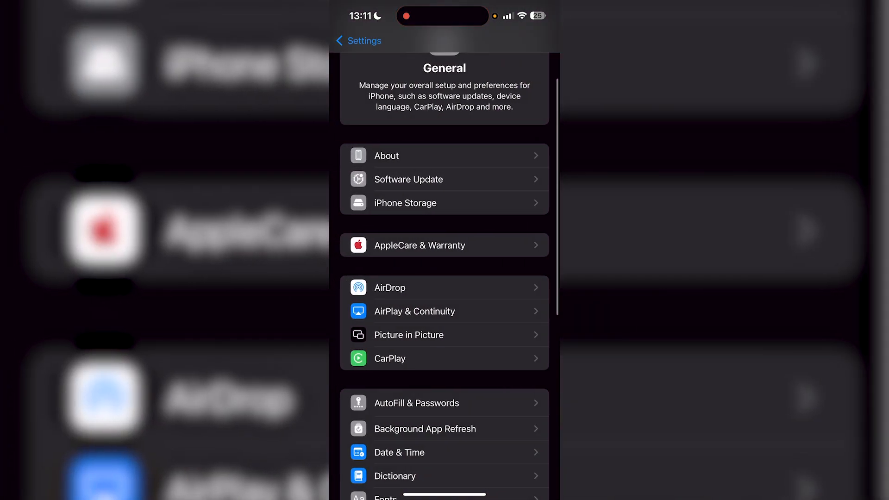
# Exit Settings to the iPhone Home Screen.
pyautogui.click(359, 40)
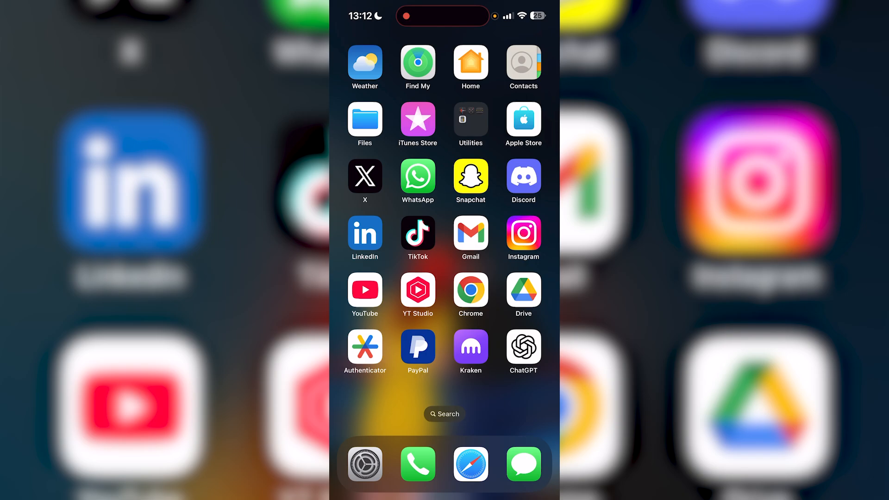
pyautogui.click(365, 119)
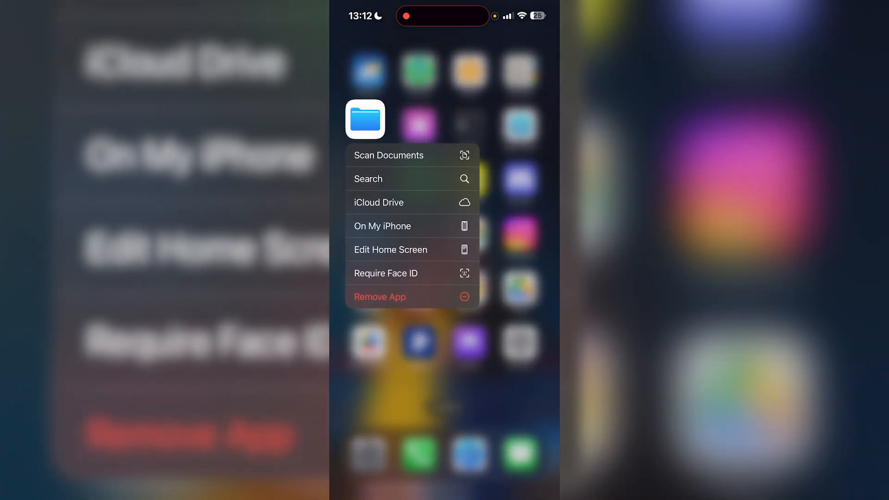
pyautogui.click(379, 296)
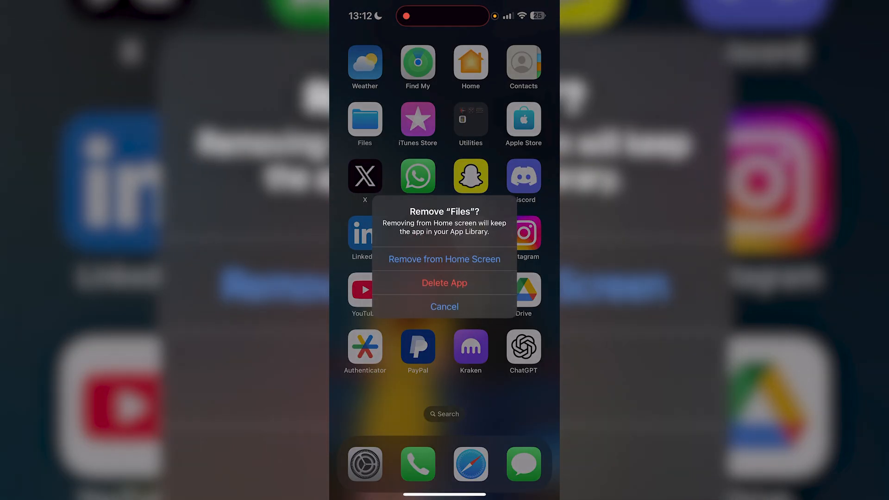
pyautogui.click(444, 306)
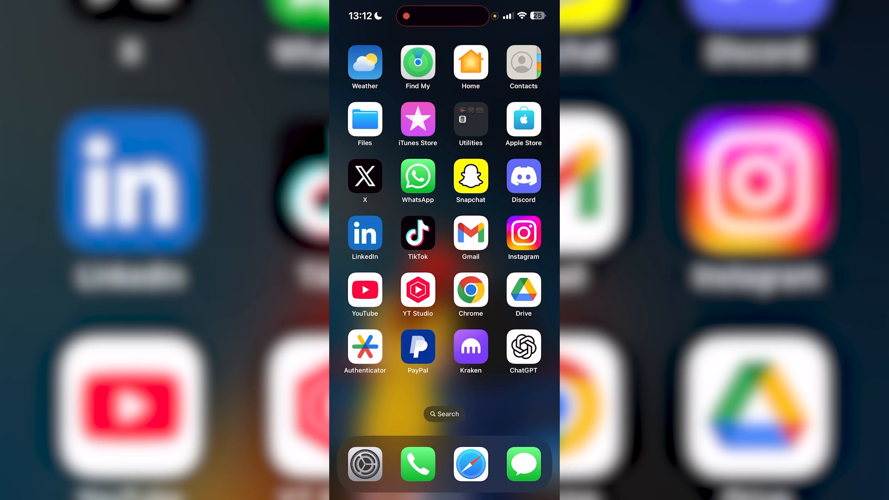